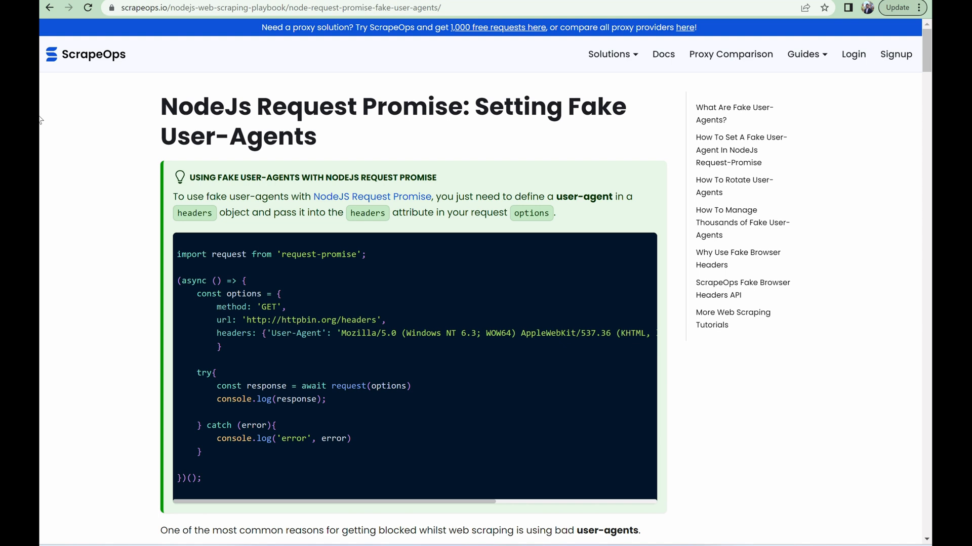
mouse_move(894, 55)
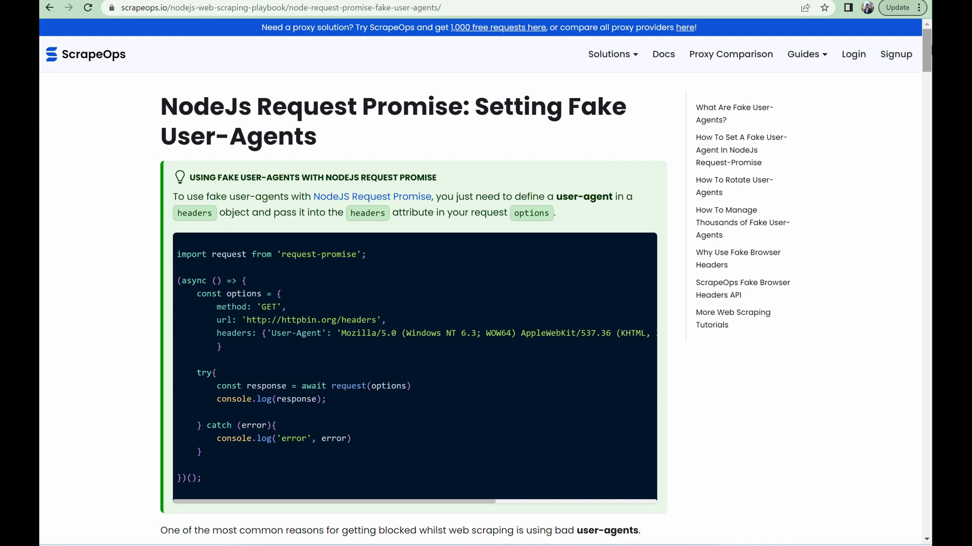
- Scroll the ScrapeOps guide to 'What Are Fake User-Agents?', then switch to Visual Studio Code
scroll("down", 3)
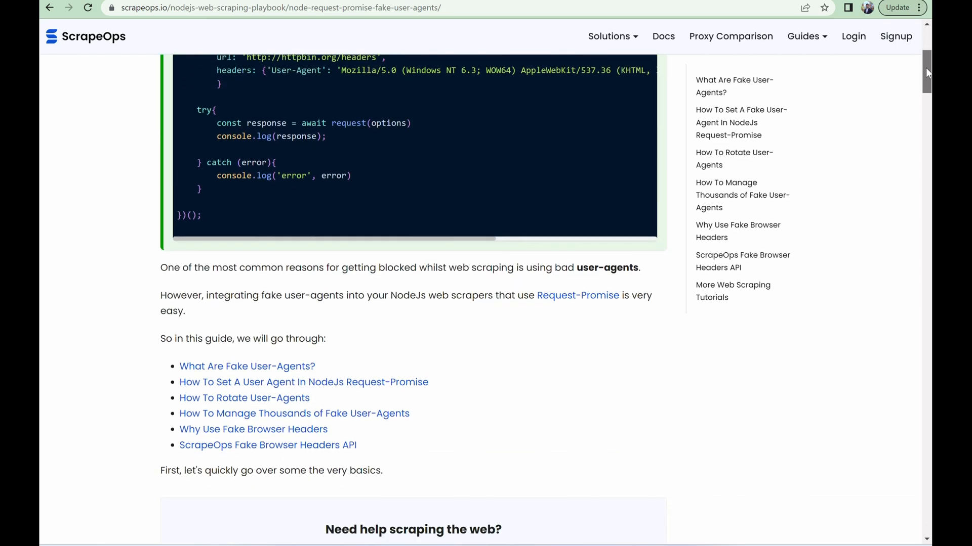
scroll("down", 3)
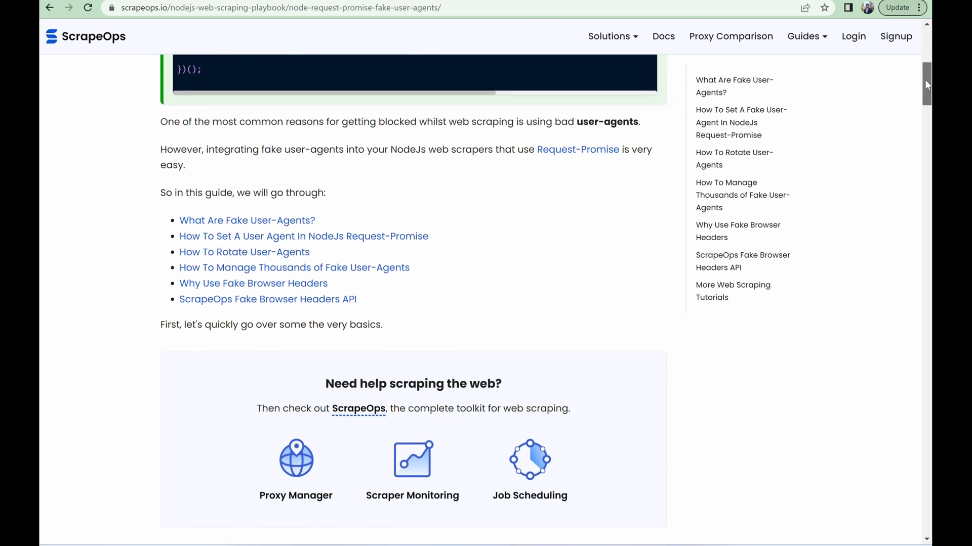
scroll("down", 3)
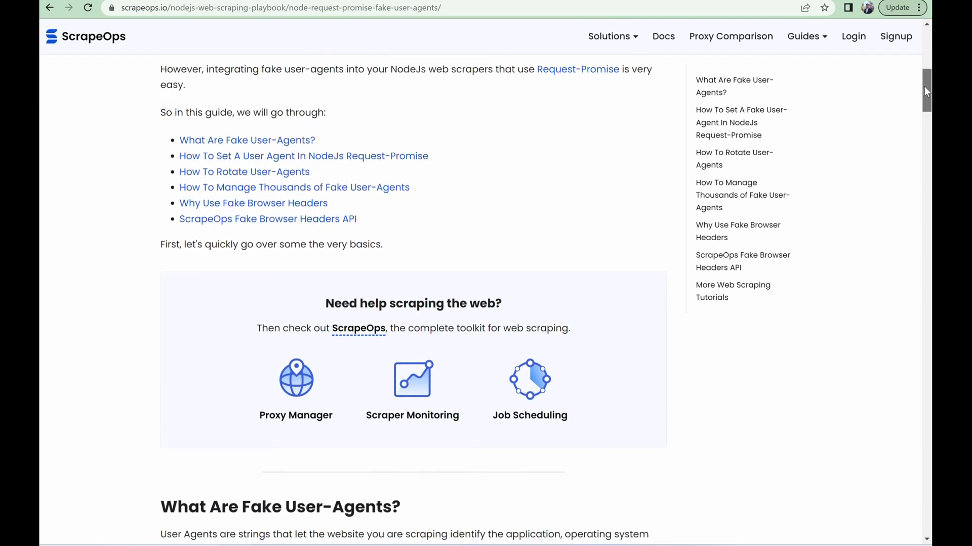
scroll("down", 3)
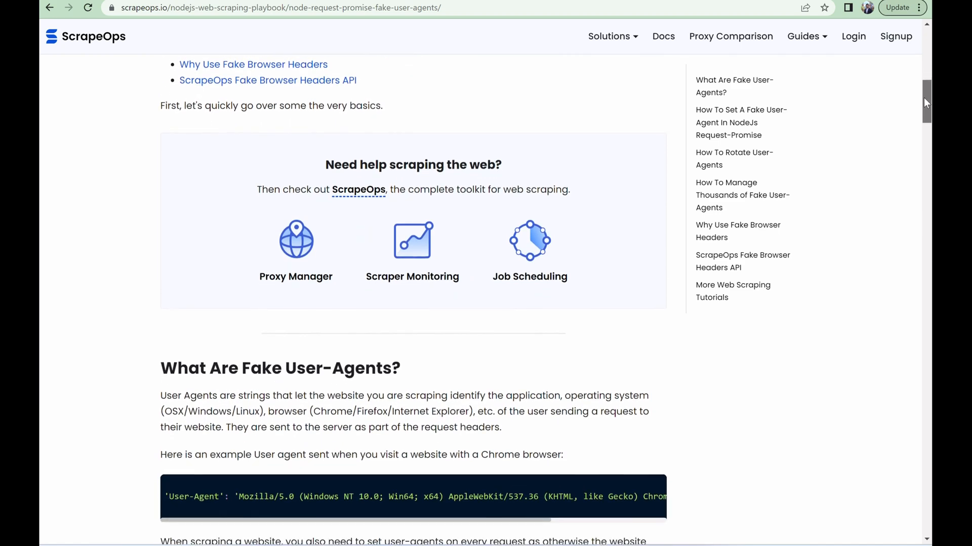
key("alt+tab")
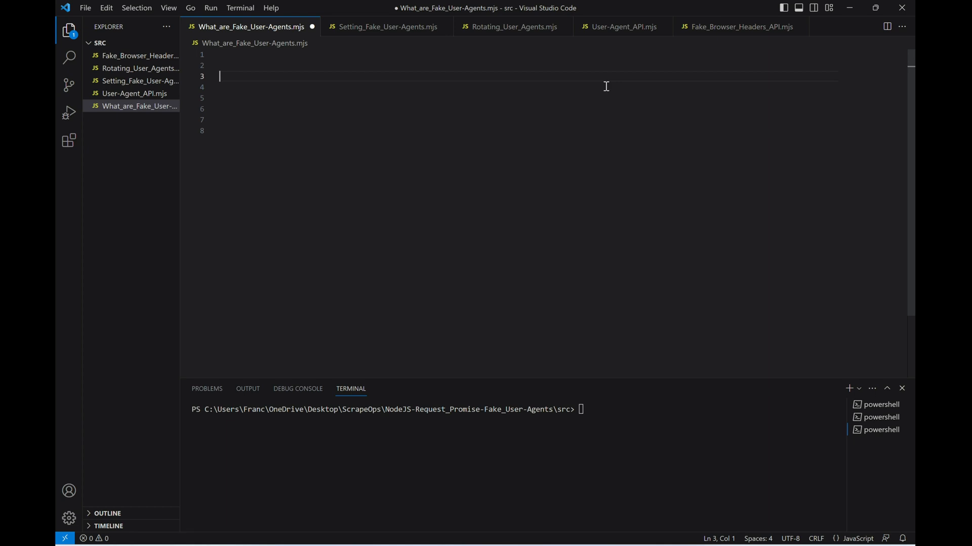
mouse_move(644, 71)
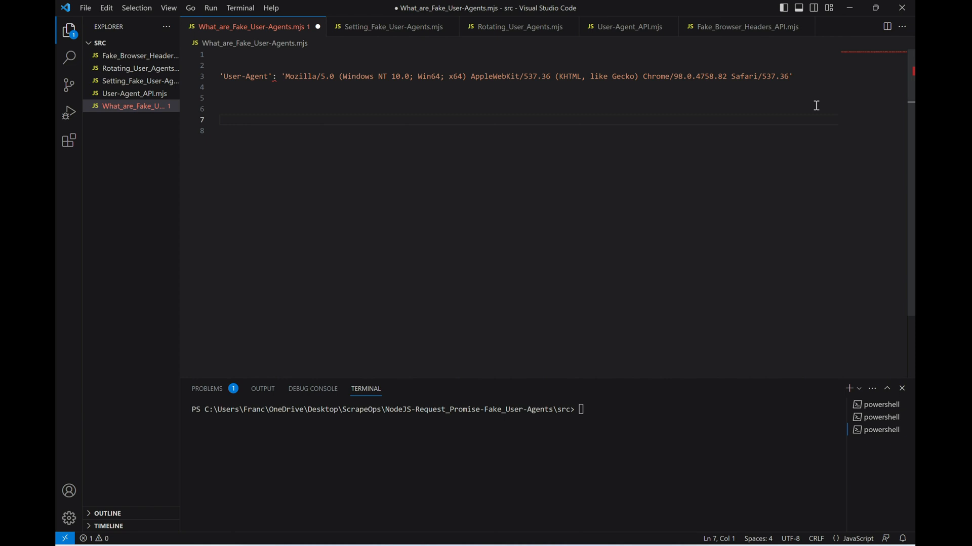
- Add an empty 'User-Agent': '', header entry below the sample Chrome user-agent string
type("'User-Agent': '',")
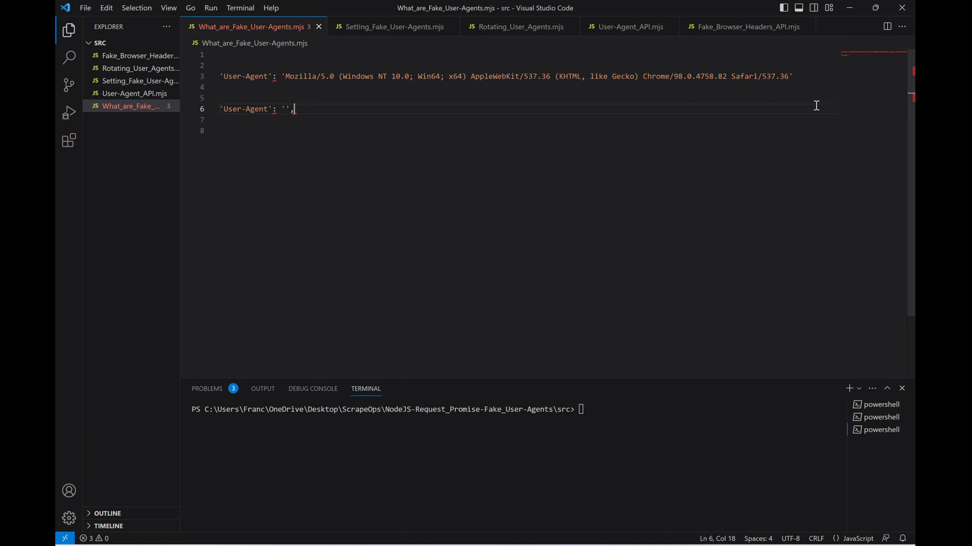
mouse_move(884, 207)
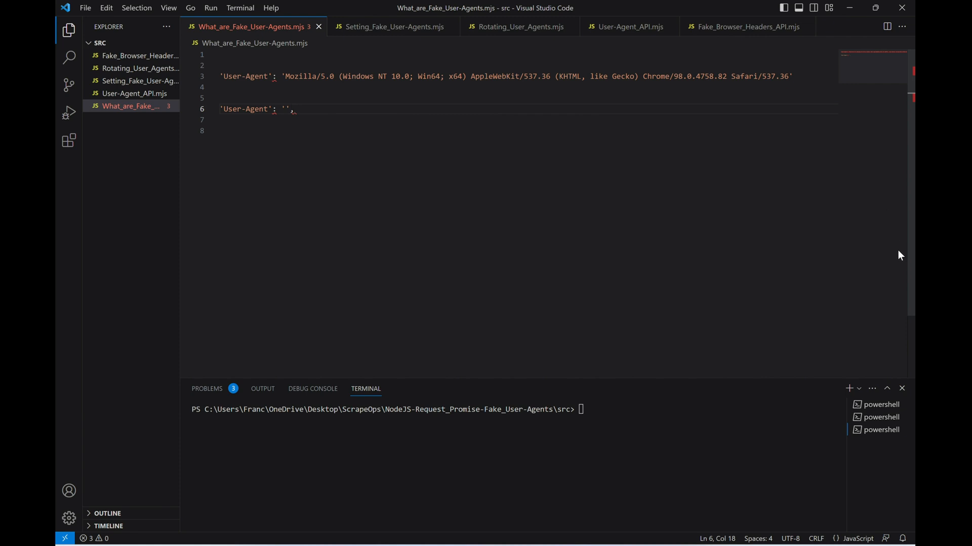
left_click(394, 27)
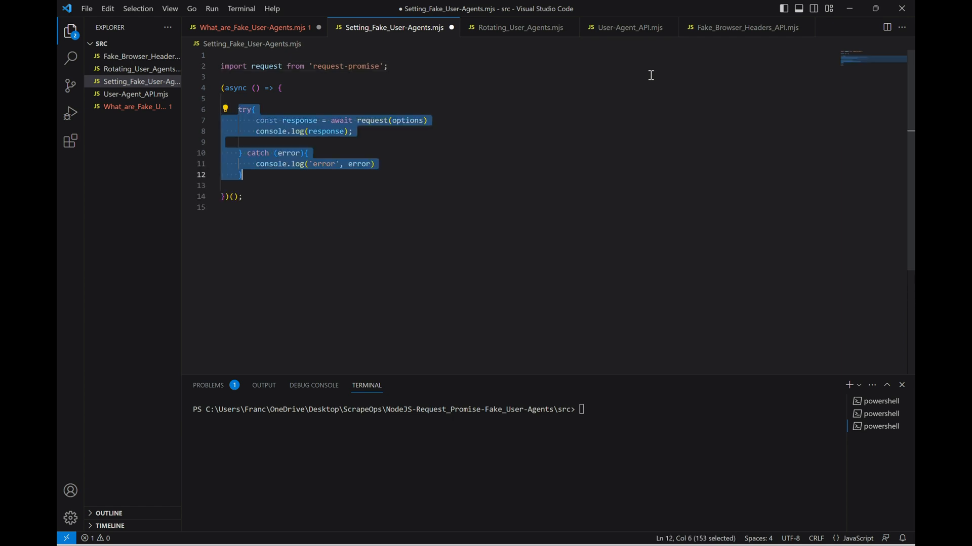
left_click(650, 74)
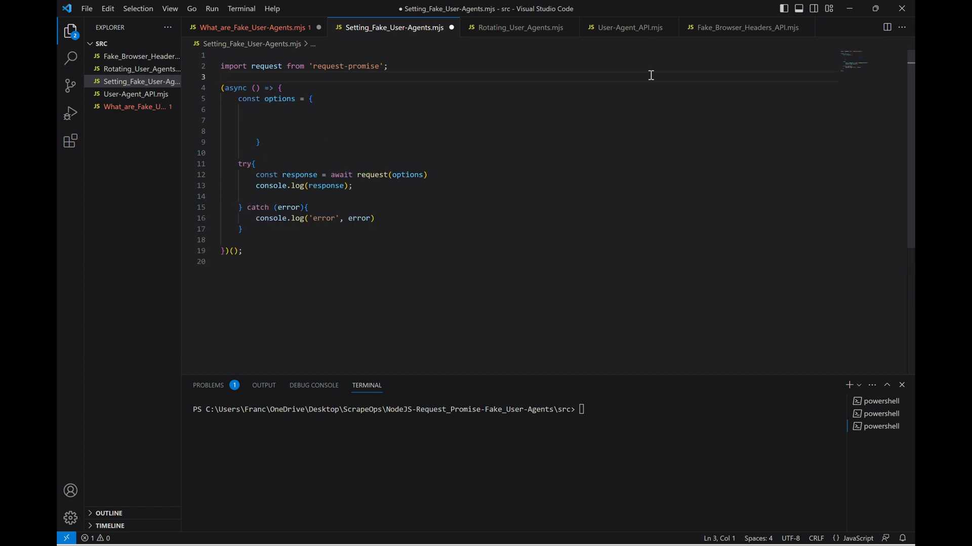
type("method: 'GET',")
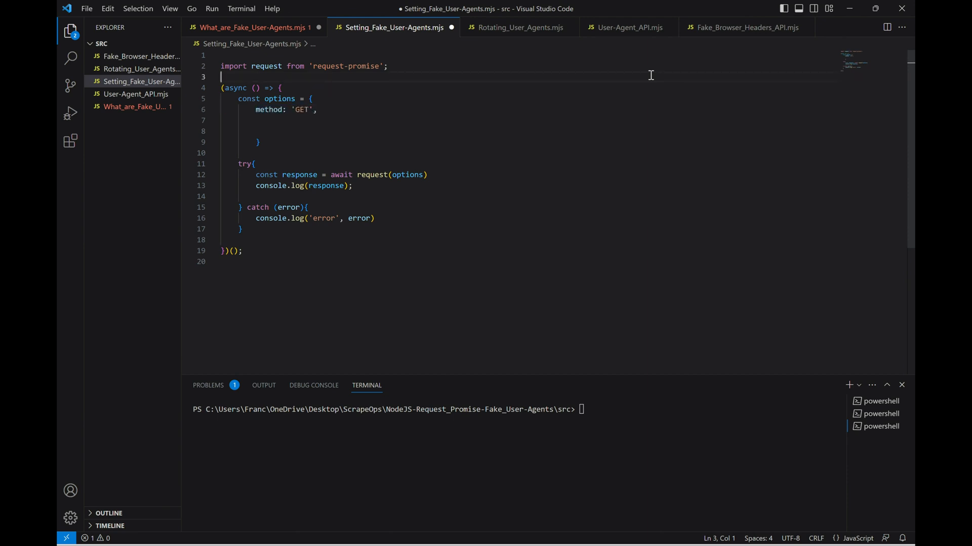
type("url: 'http://httpbin.org/headers',")
left_click(528, 131)
type("headers: {'User-Agent': '")
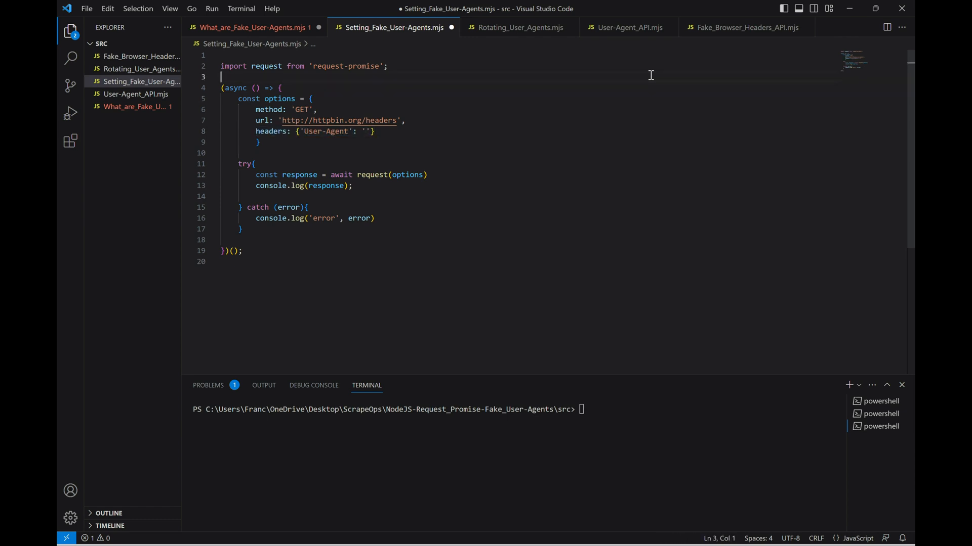
type("node .\\Setting_Fake_User-Agents.mjs")
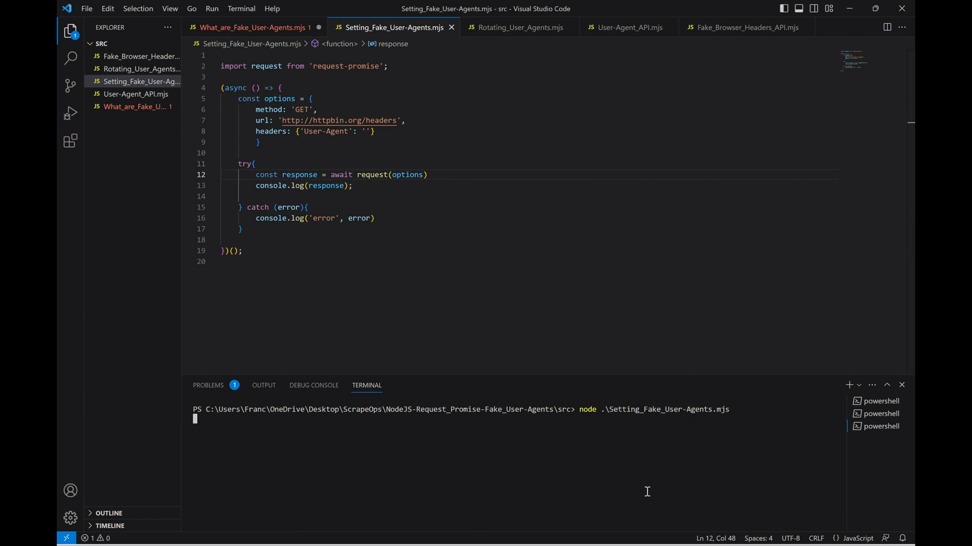
- Run the script, paste the Windows NT 6.3 Chrome/38 User-Agent into headers, and rerun
key("Return")
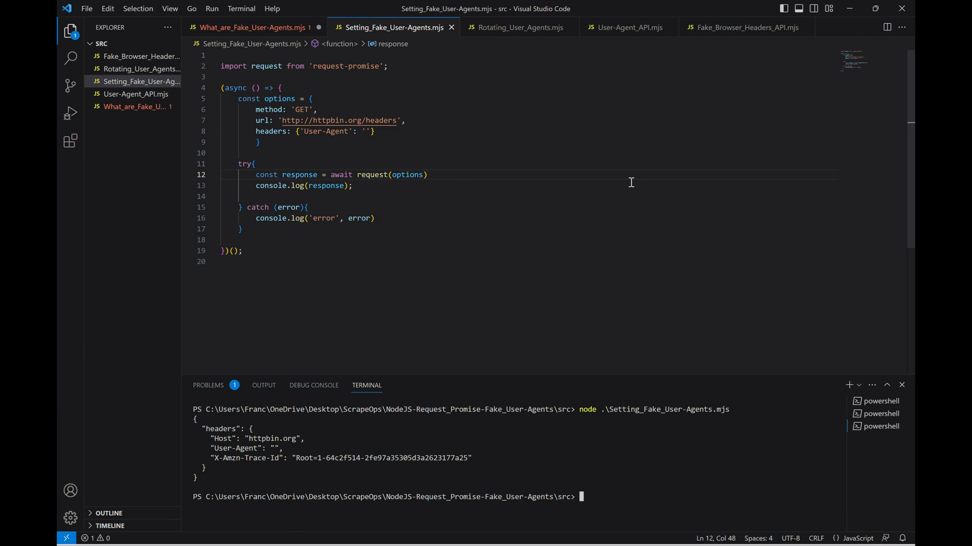
type("Mozilla/5.0 (Windows NT 6.3; WOW64) AppleWebKit/537.36 (KHTML, like Gecko) Chrome/38.0.2125.111 Safari/537.")
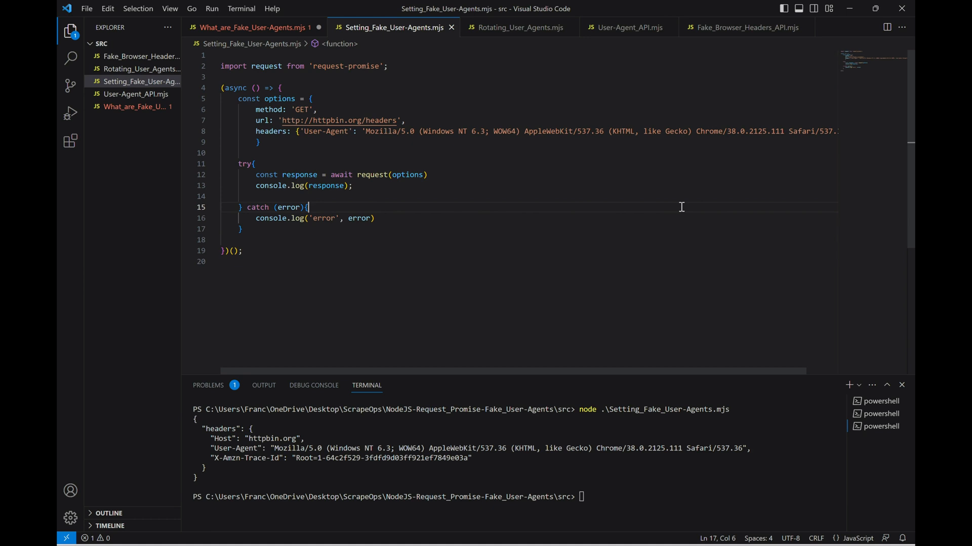
left_click(306, 207)
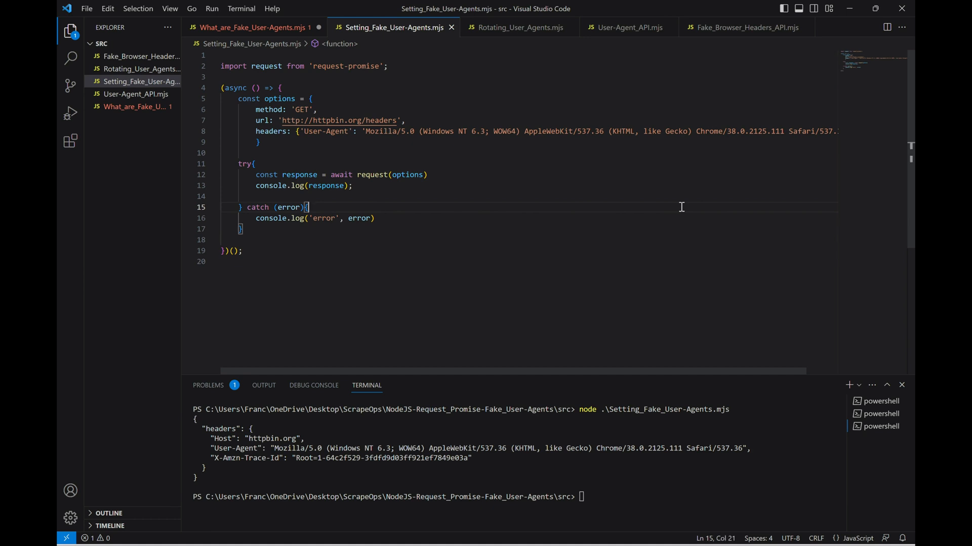
left_click(521, 26)
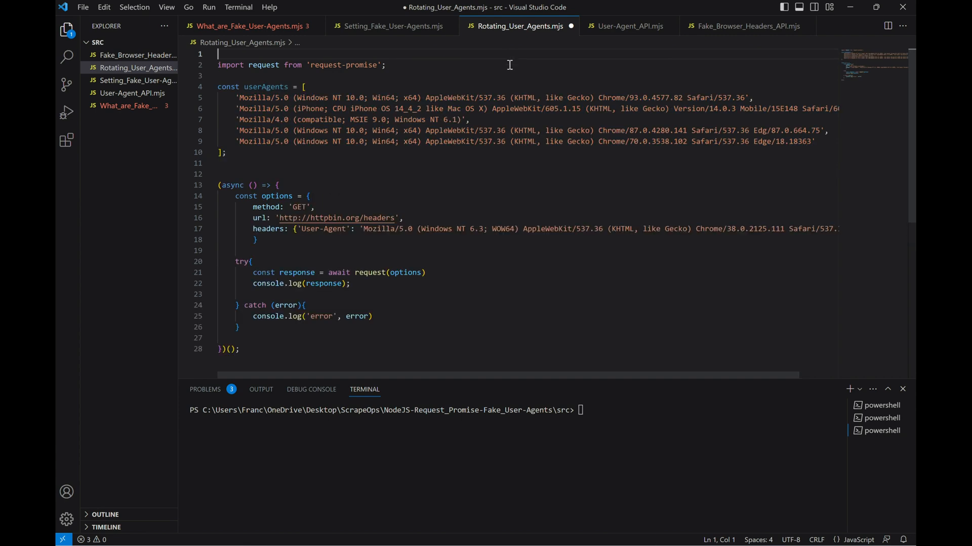
mouse_move(546, 55)
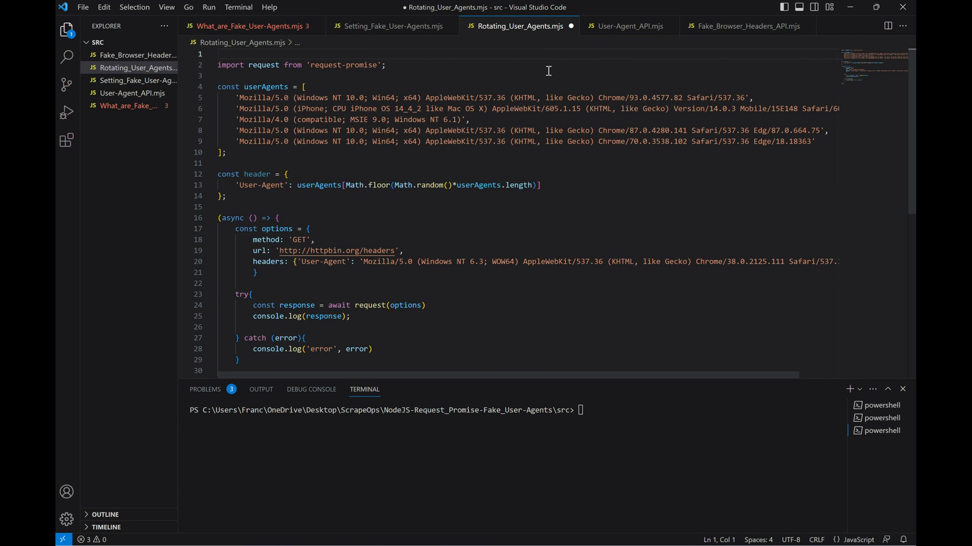
- Save the random userAgents header in Rotating_User_Agents.mjs and run it, getting Chrome 93
key("ctrl+s")
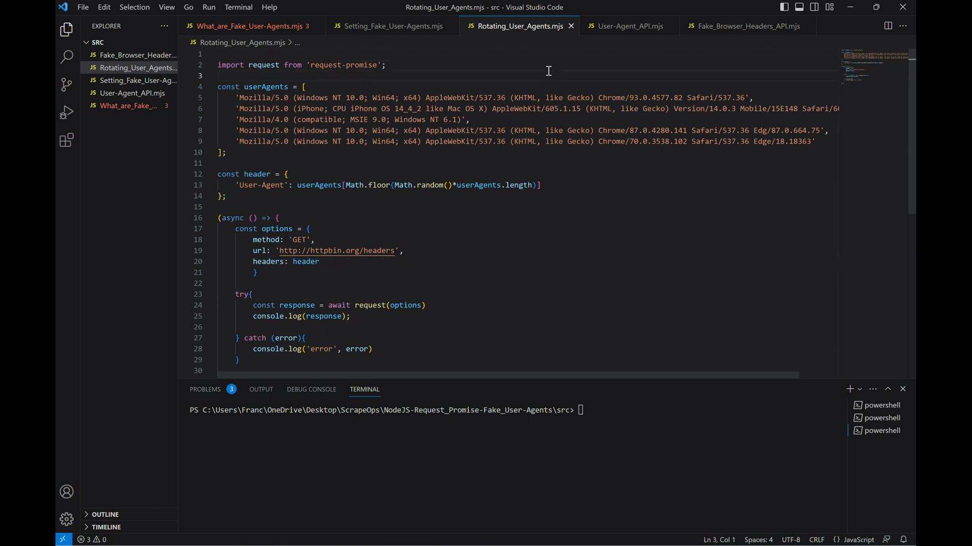
scroll("down", 3)
type("node .\\Rotating_User_Agents.mjs")
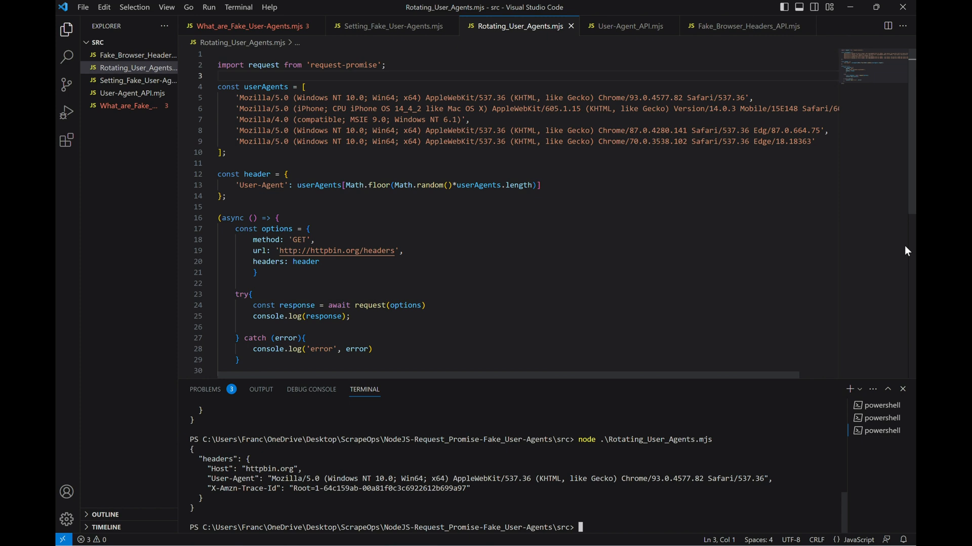
left_click(251, 26)
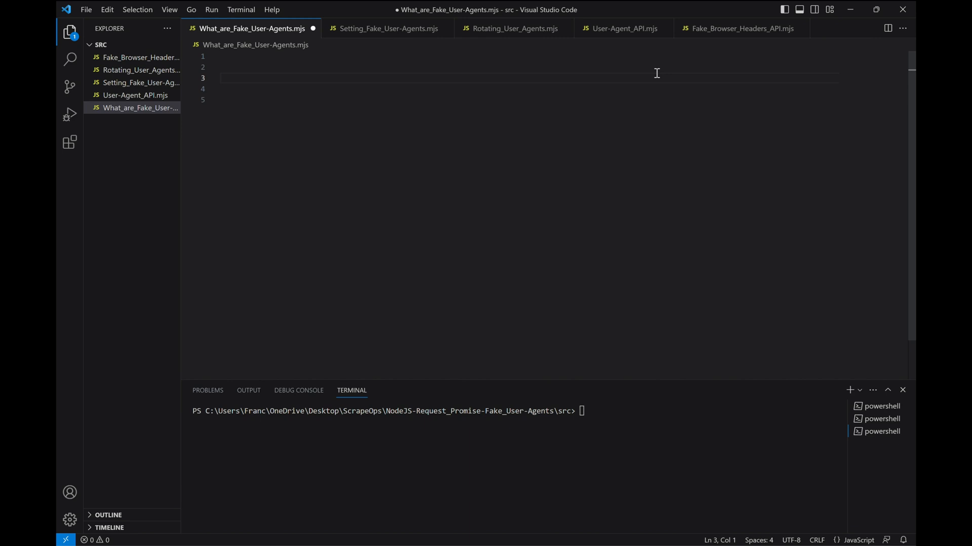
type("http://headers.scrapeops.io/v1/user-agents?api_key=YOUR_API_KEY")
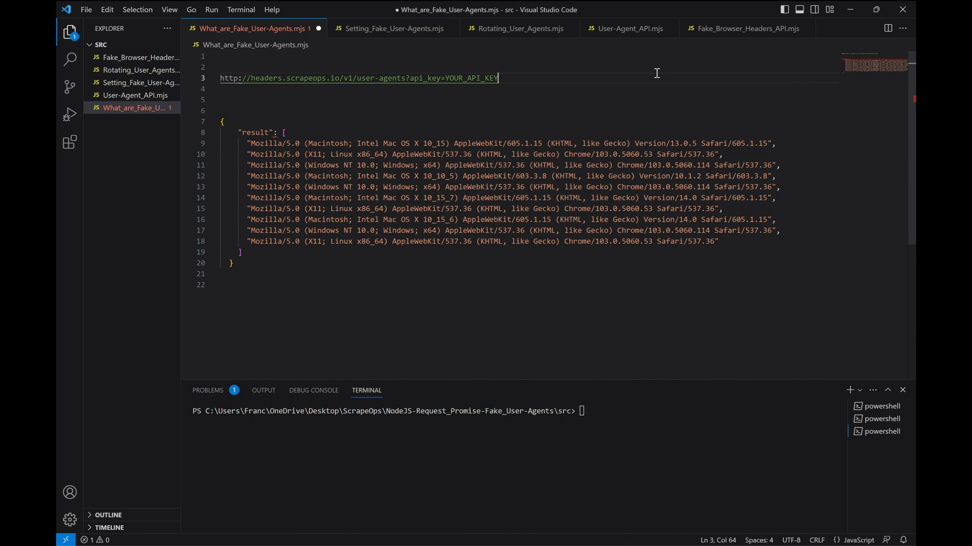
mouse_move(831, 185)
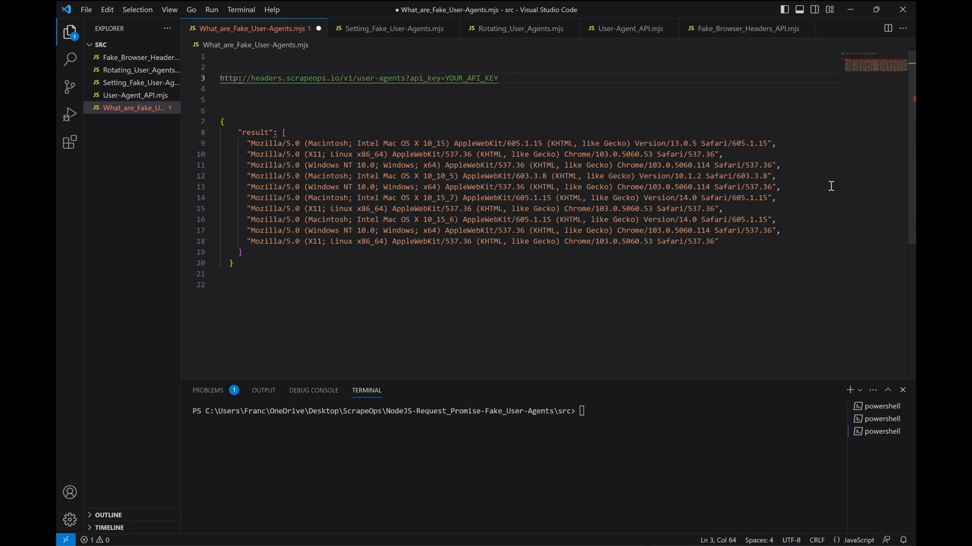
left_click(628, 28)
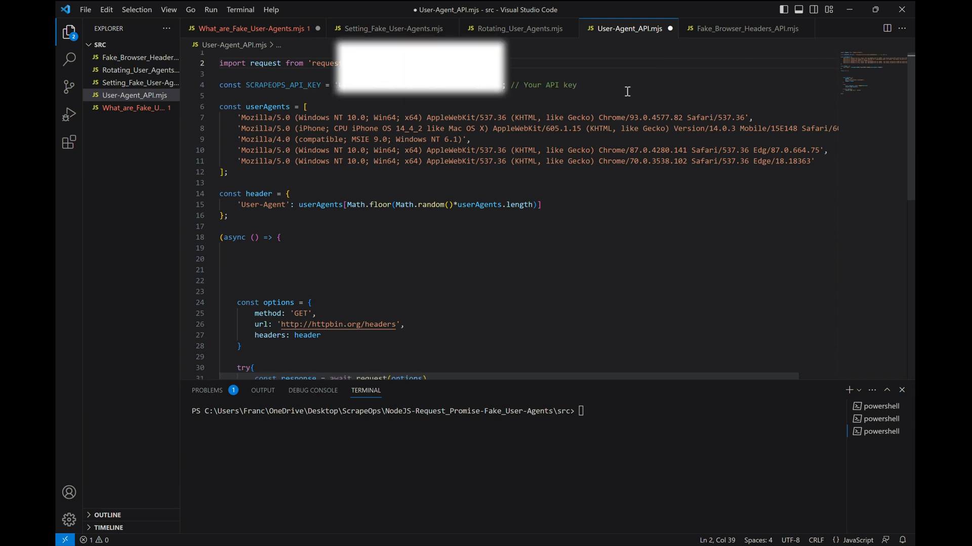
- Review getUserAgentList, getRandomUserAgent and the header-building async block in User-Agent_API.mjs
scroll("down", 3)
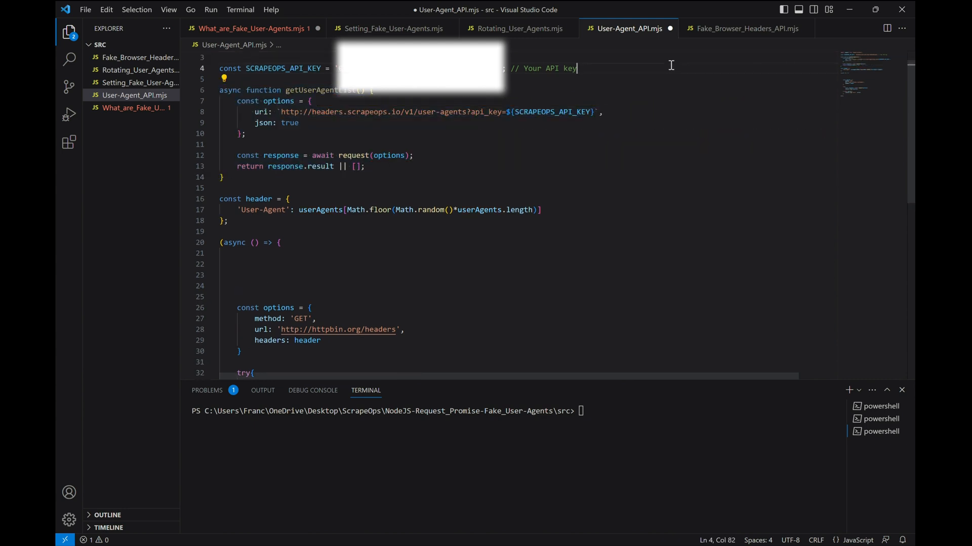
scroll("down", 3)
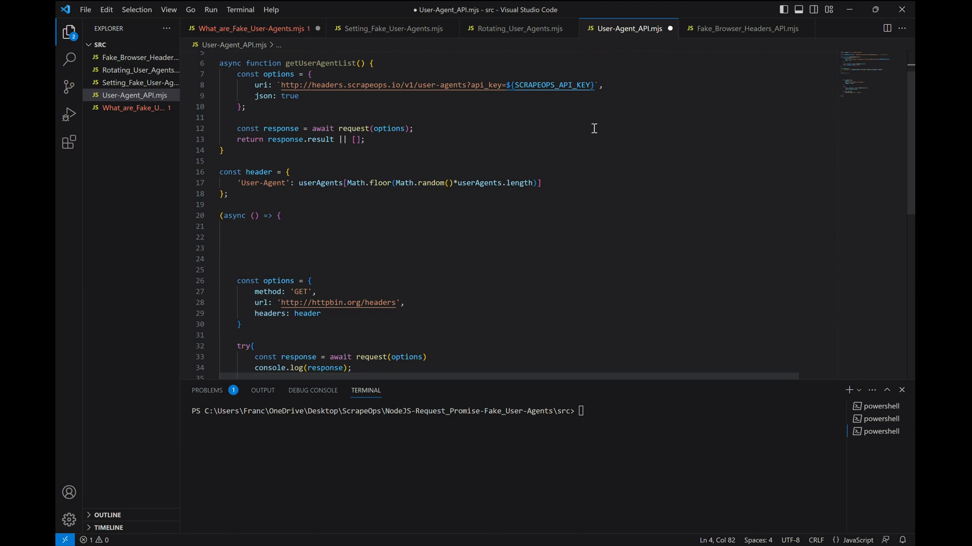
mouse_move(577, 112)
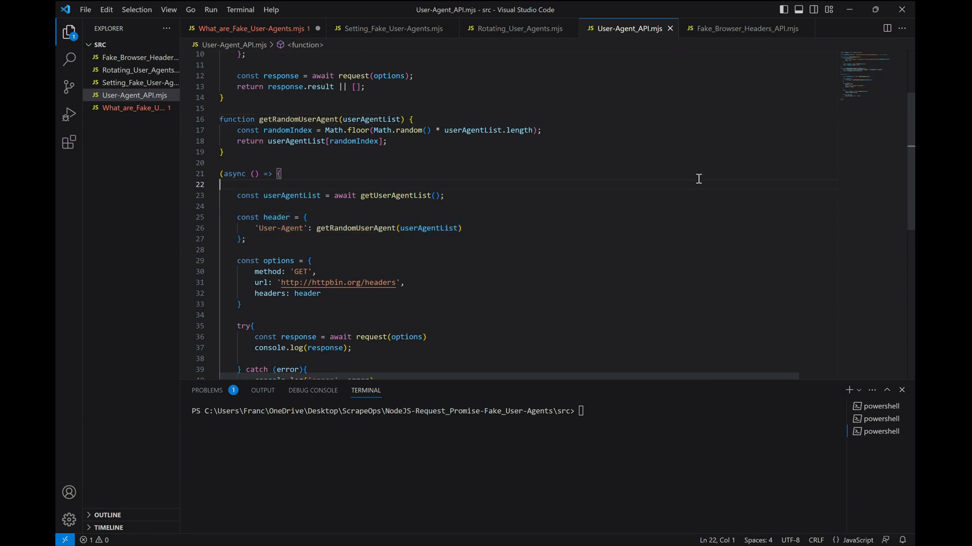
scroll("down", 3)
type("node .\\User-Agent_API.mjs")
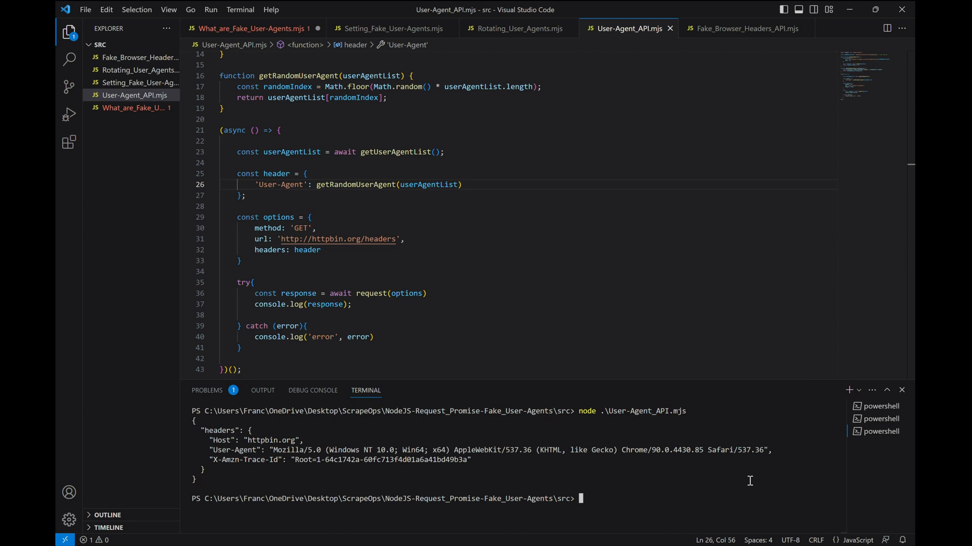
- Recall node .\User-Agent_API.mjs and run it again for a new user-agent
key("Return")
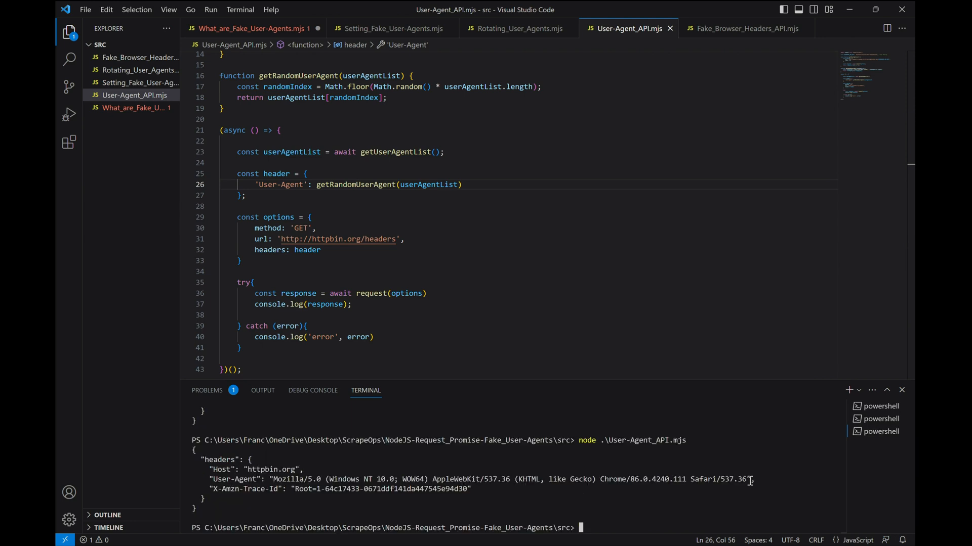
key("Return")
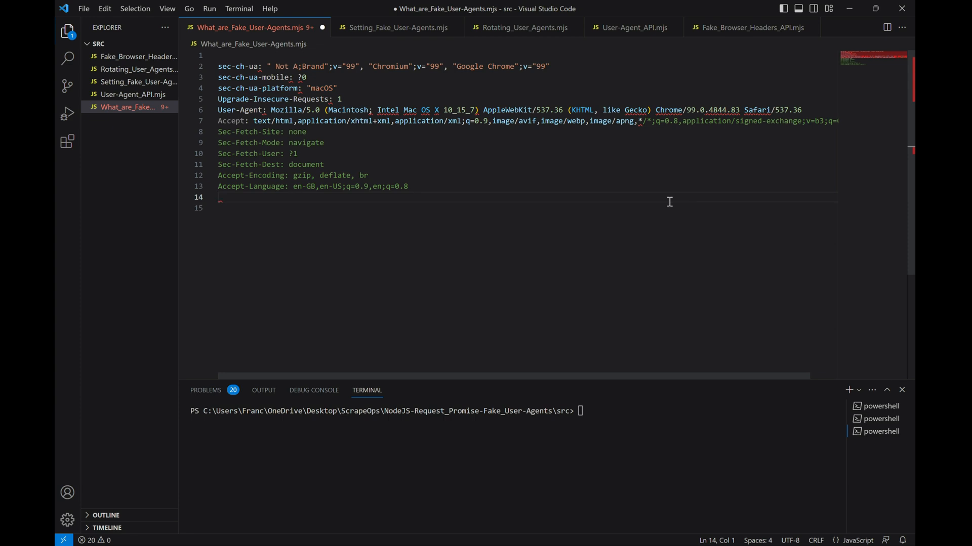
mouse_move(881, 265)
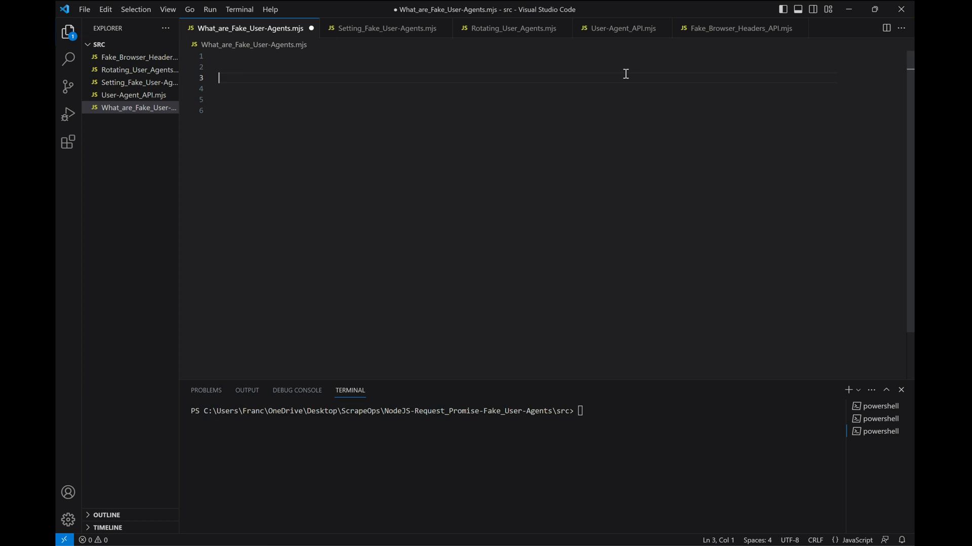
type("http://headers.scrapeops.io/v1/browser-headers?api_key=YOUR_API_KEY")
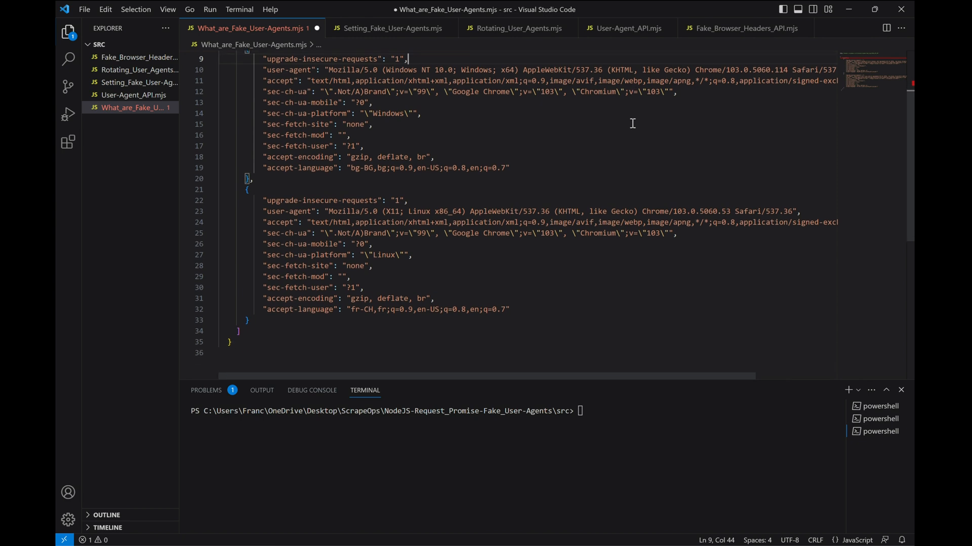
scroll("up", 3)
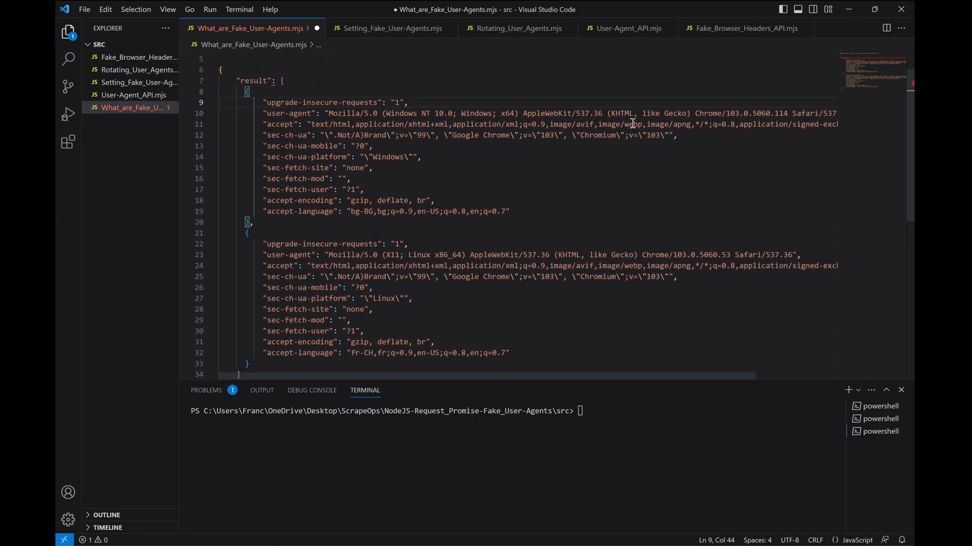
scroll("up", 3)
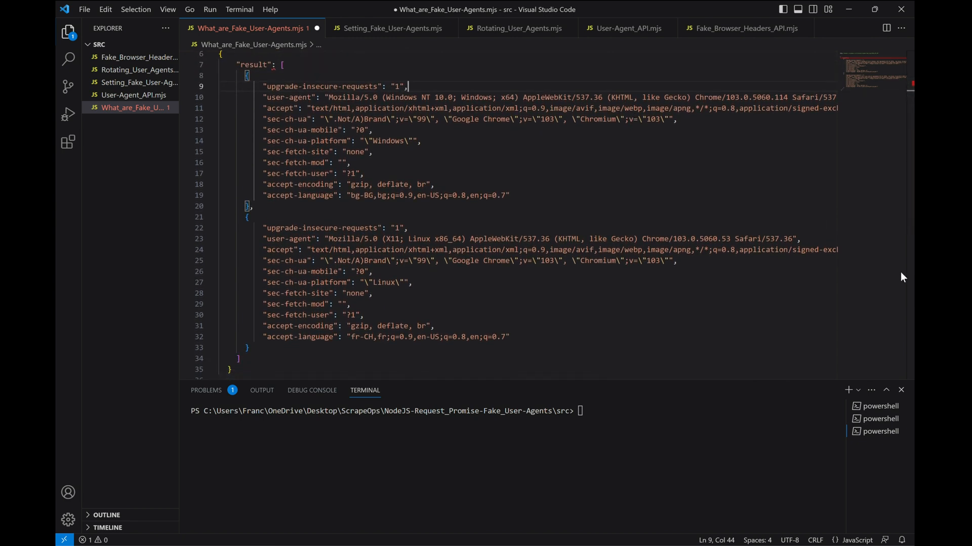
left_click(746, 28)
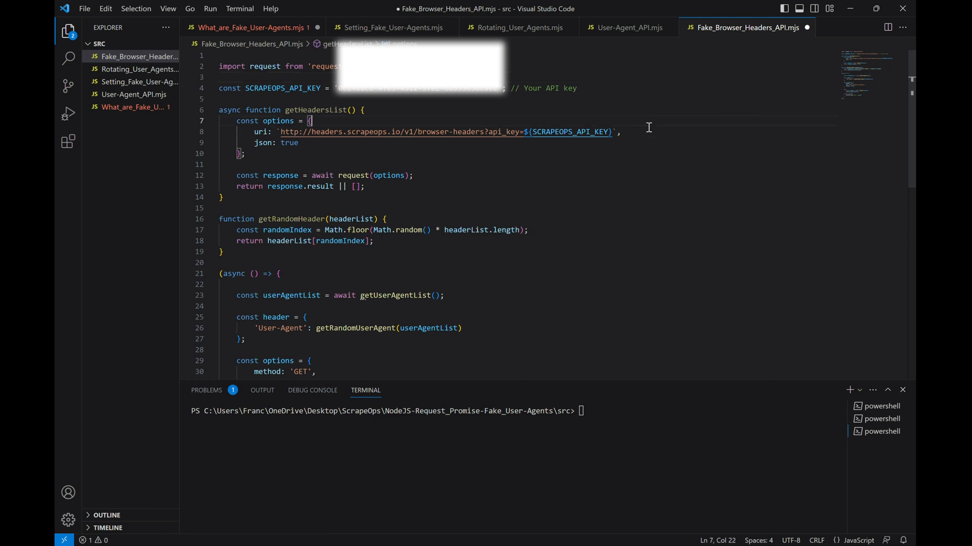
- Switch main to getHeadersList and getRandomHeader, then run node .\Fake_Browser_Headers_API.mjs
scroll("down", 3)
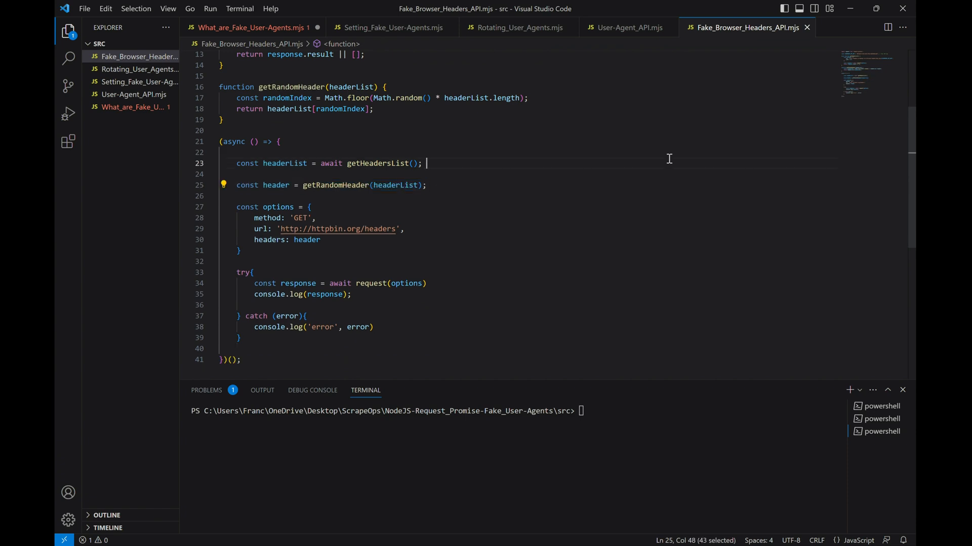
scroll("up", 3)
type("node .\\Fake_Browser_Headers_API.mjs")
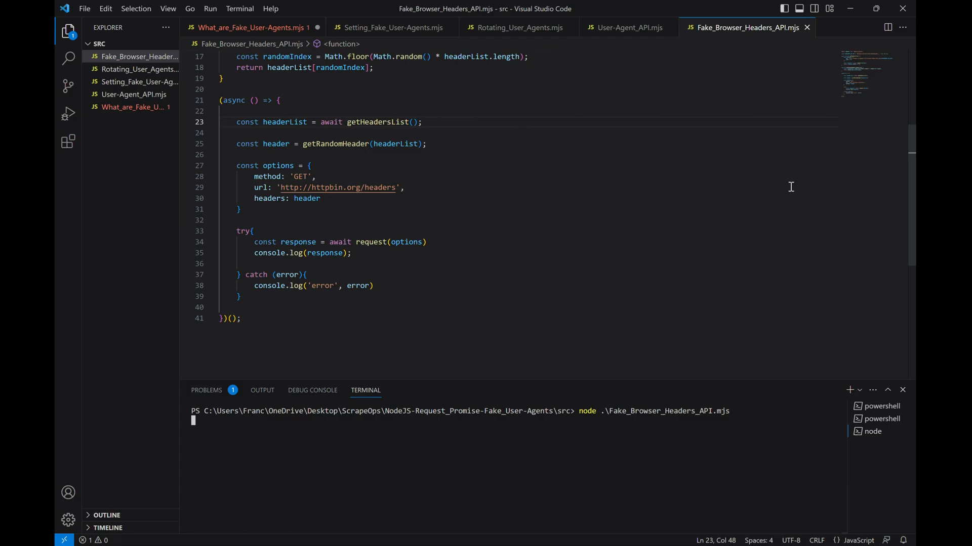
key("Return")
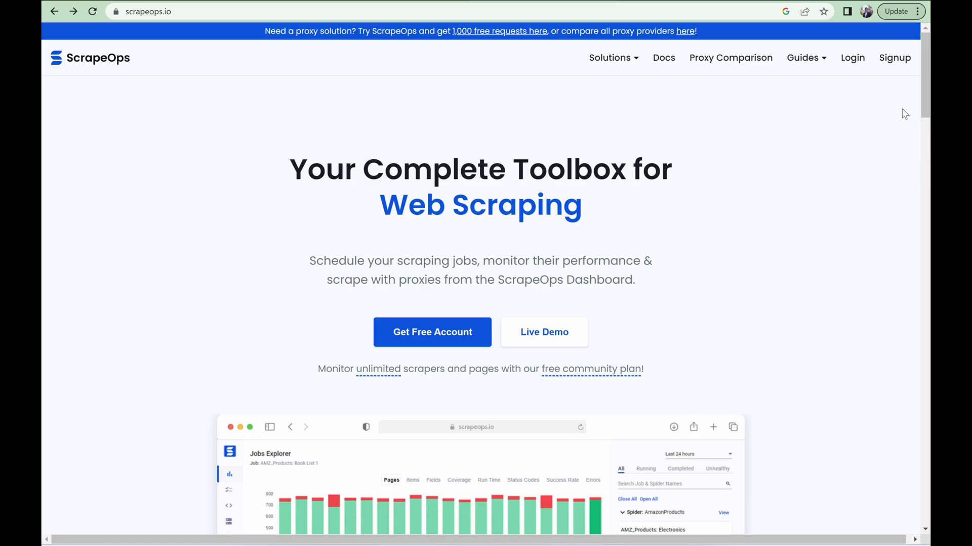
mouse_move(923, 87)
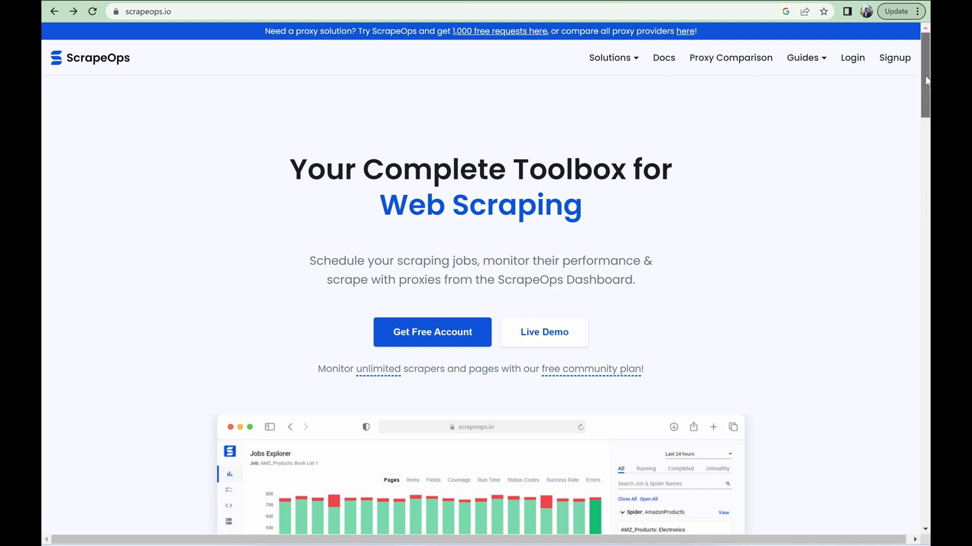
scroll("down", 3)
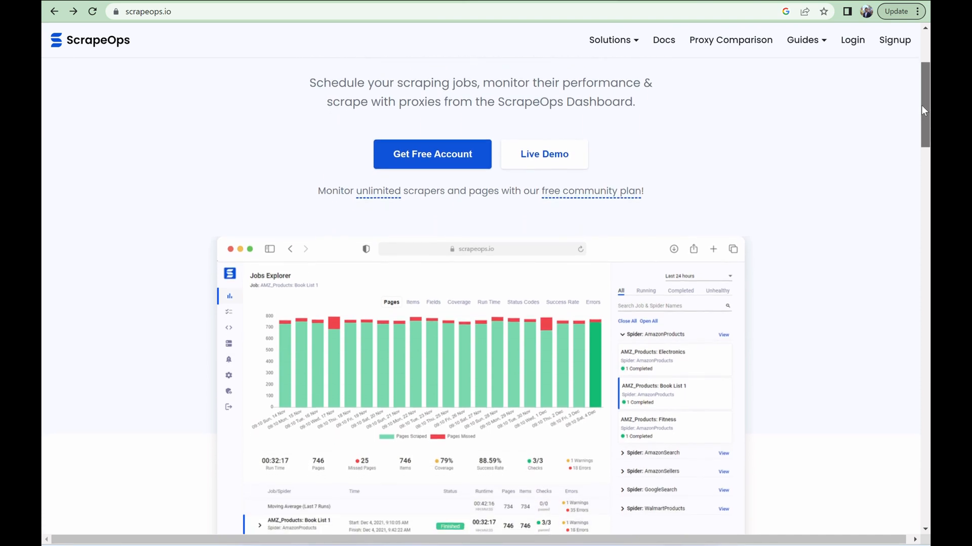
scroll("down", 3)
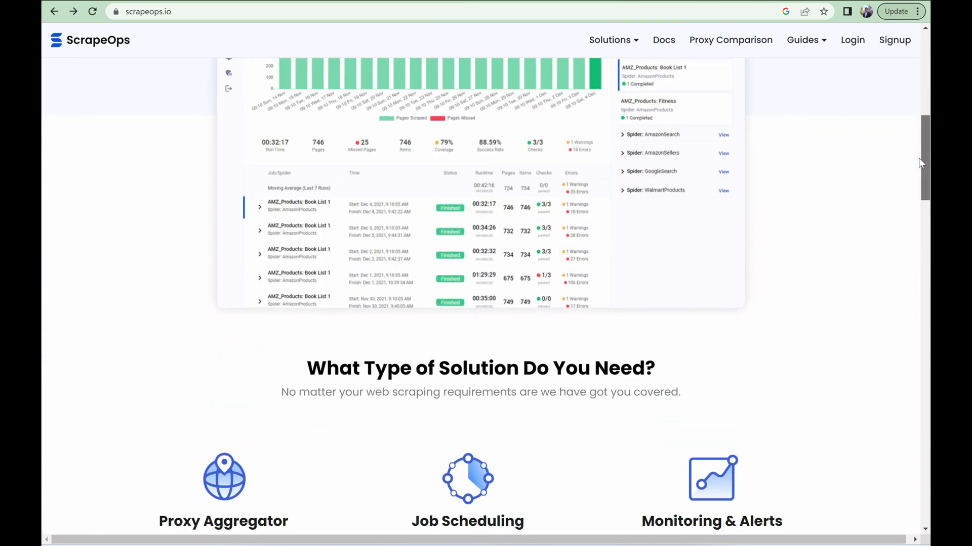
scroll("down", 3)
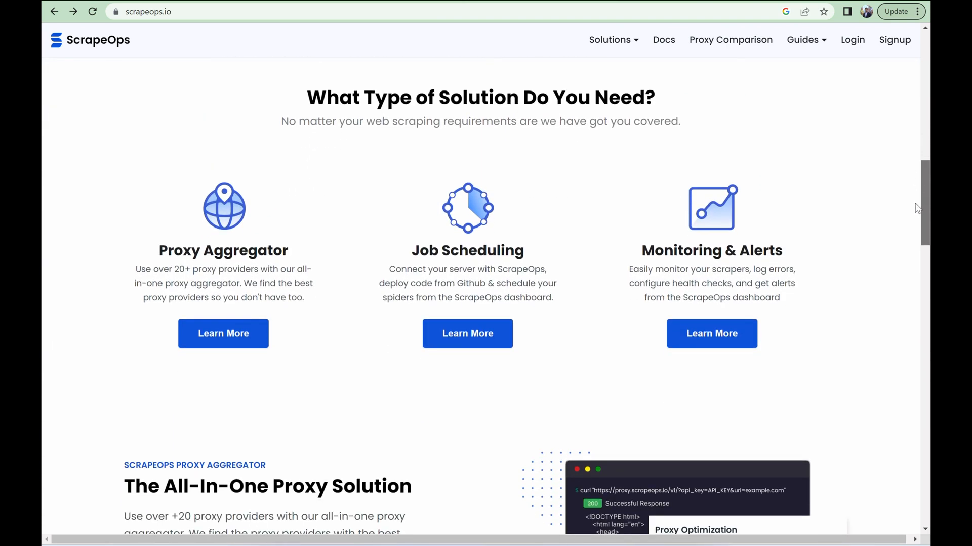
scroll("up", 3)
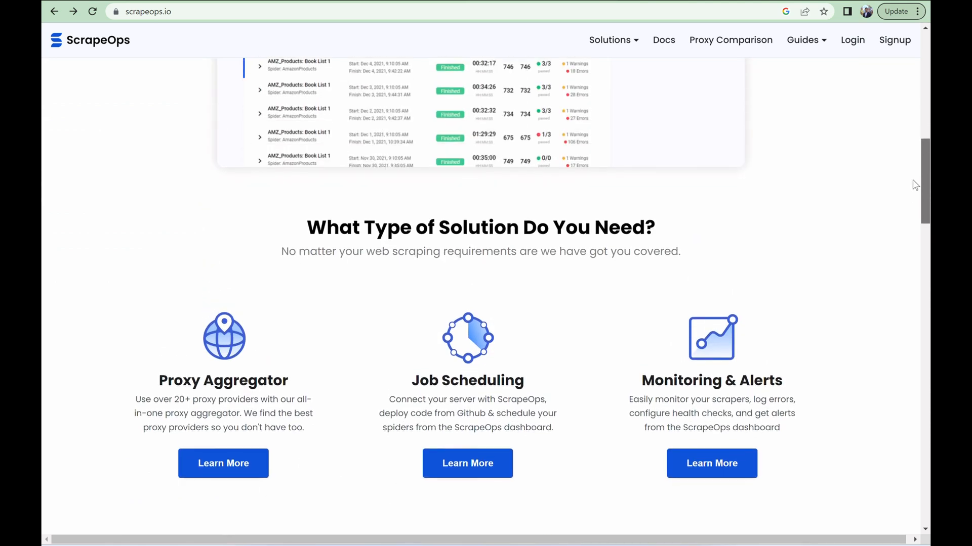
scroll("up", 3)
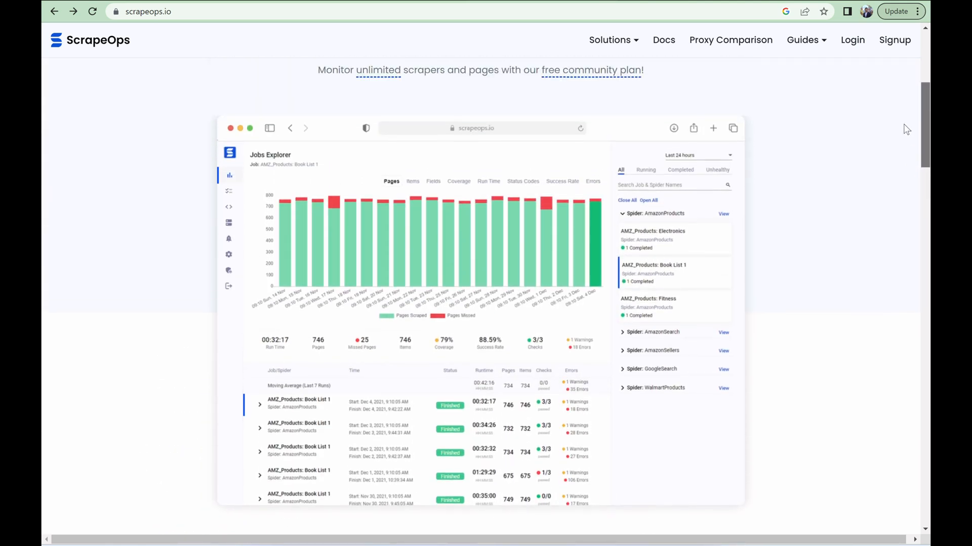
scroll("up", 3)
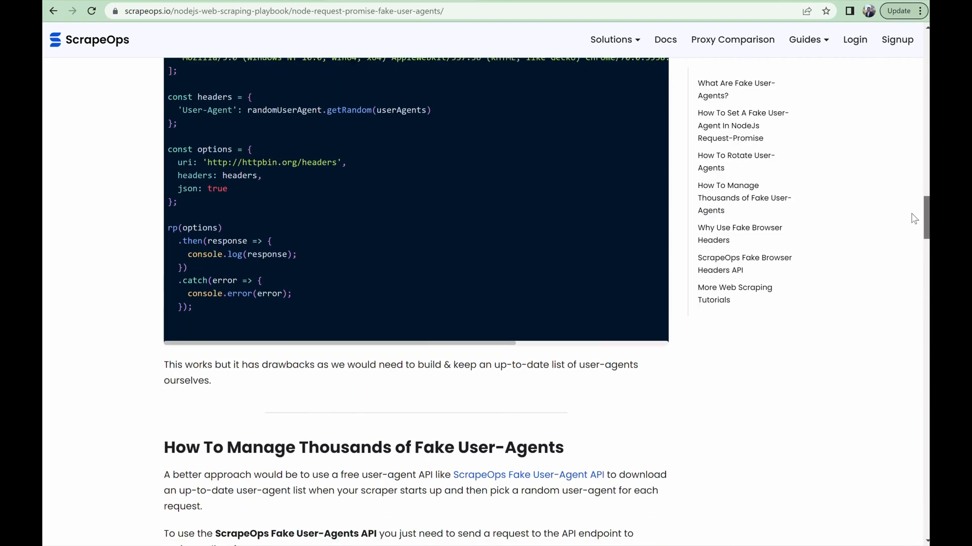
scroll("down", 3)
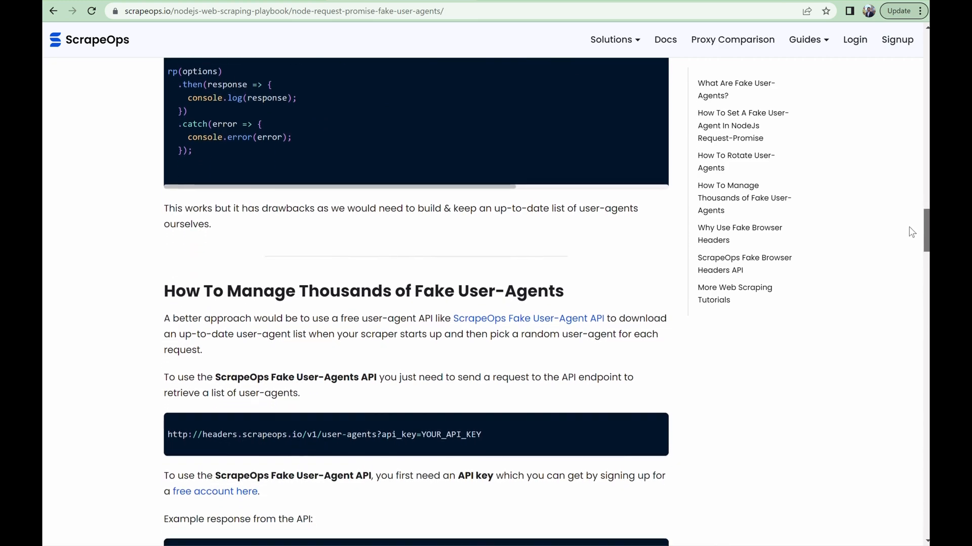
scroll("down", 3)
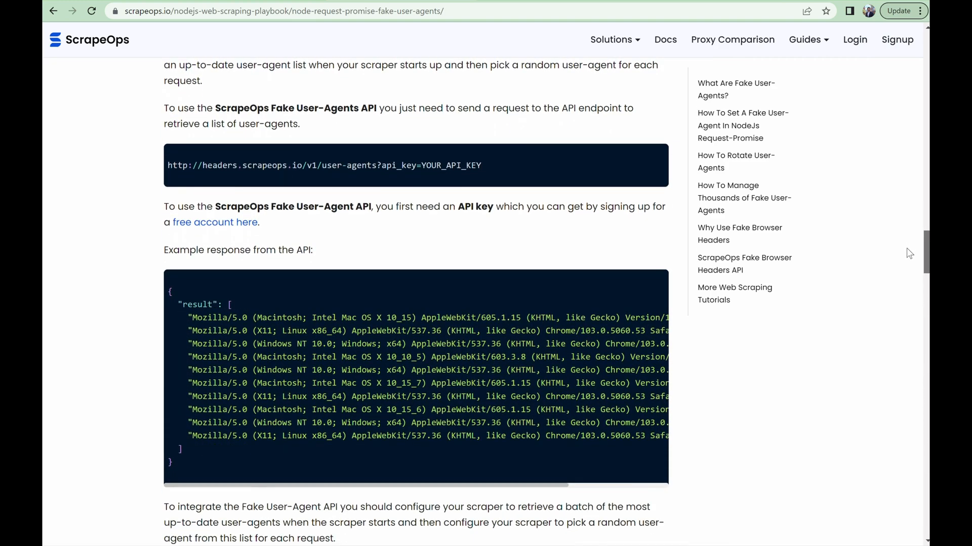
scroll("down", 3)
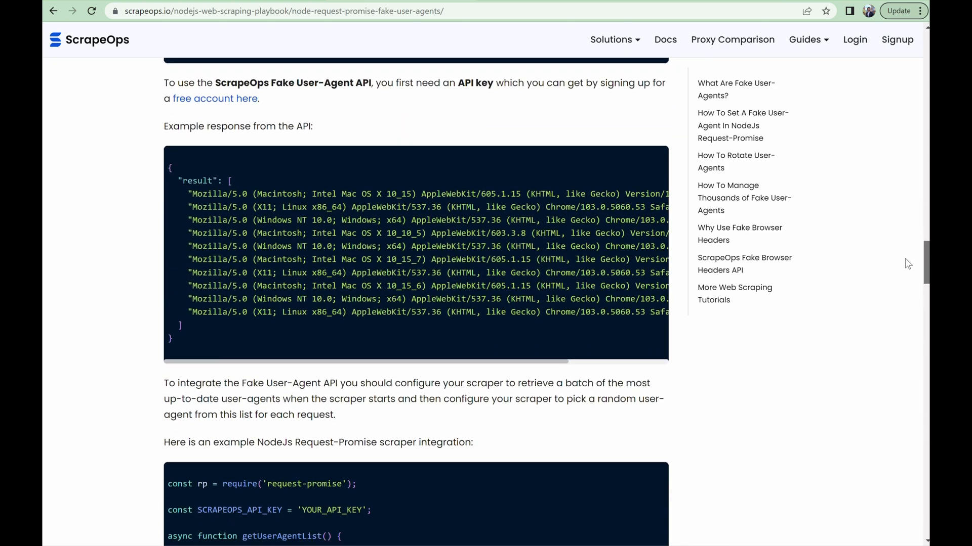
scroll("down", 3)
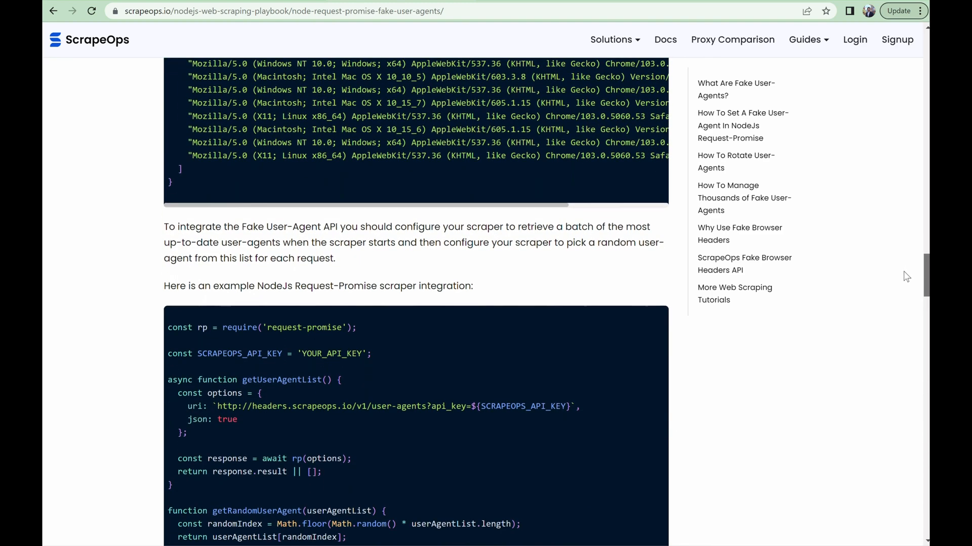
scroll("down", 3)
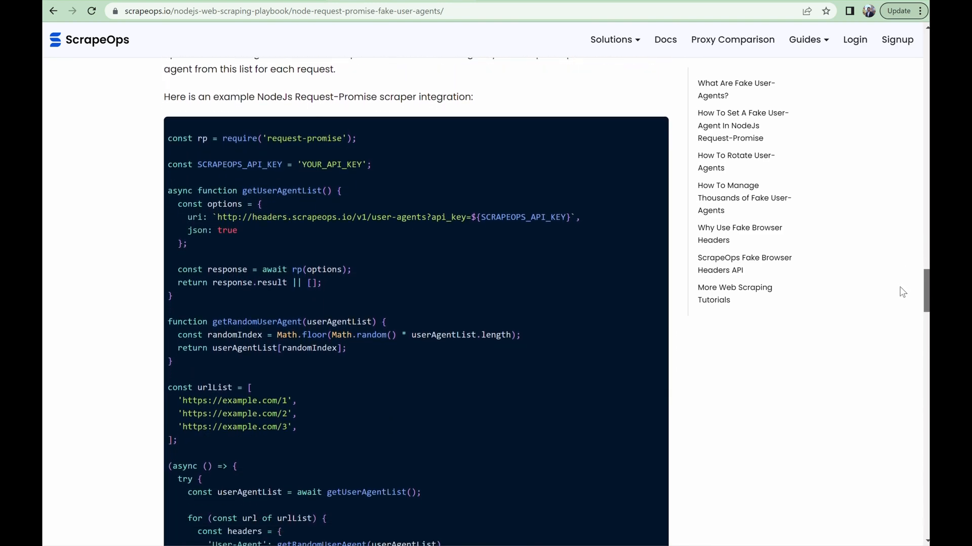
scroll("down", 3)
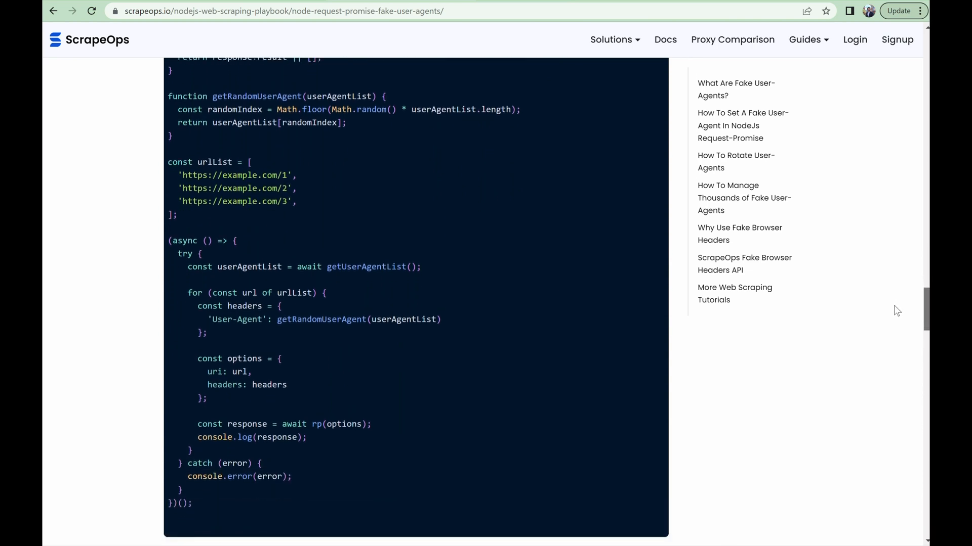
scroll("down", 3)
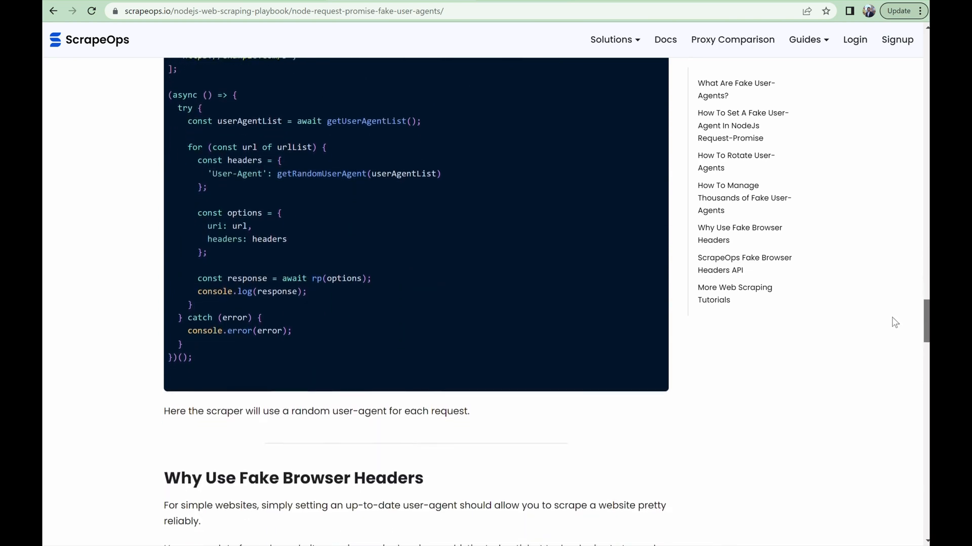
scroll("down", 3)
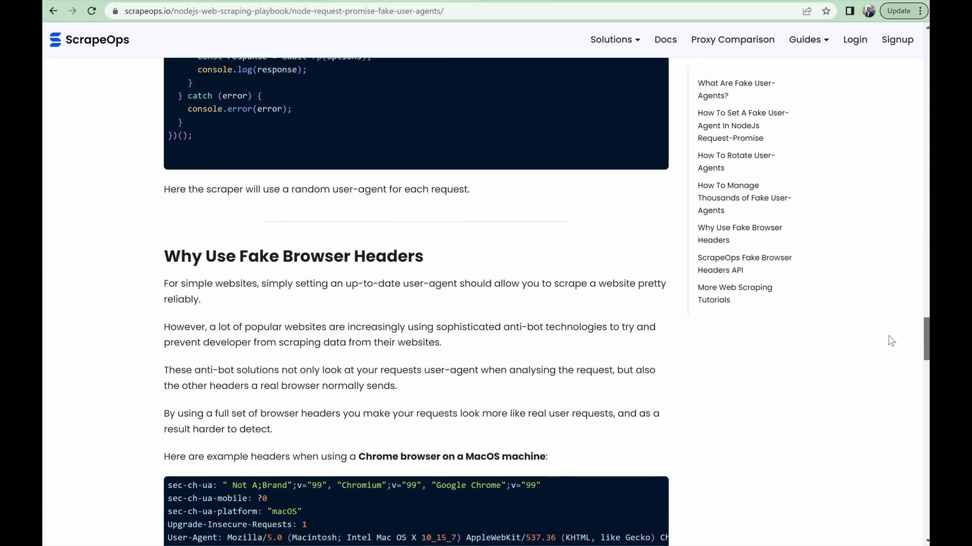
scroll("down", 3)
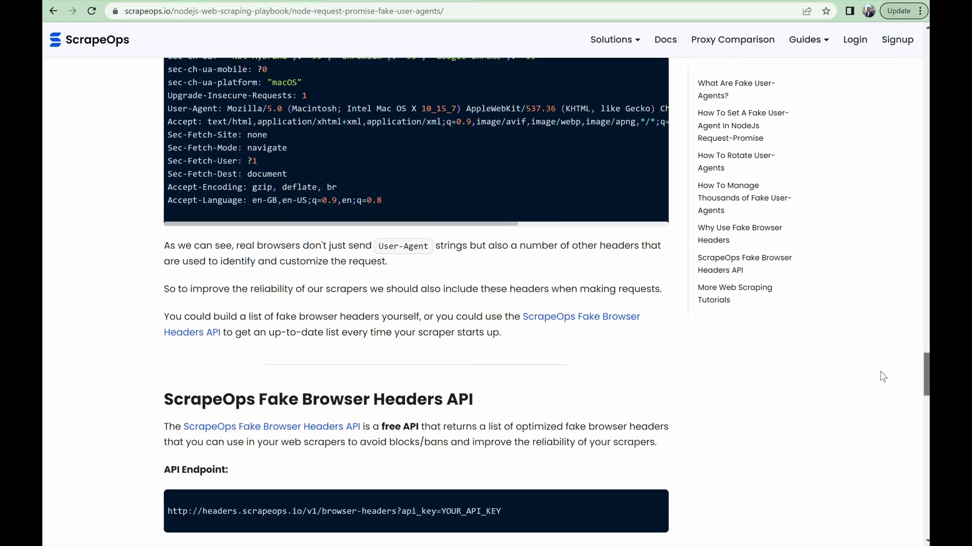
scroll("down", 3)
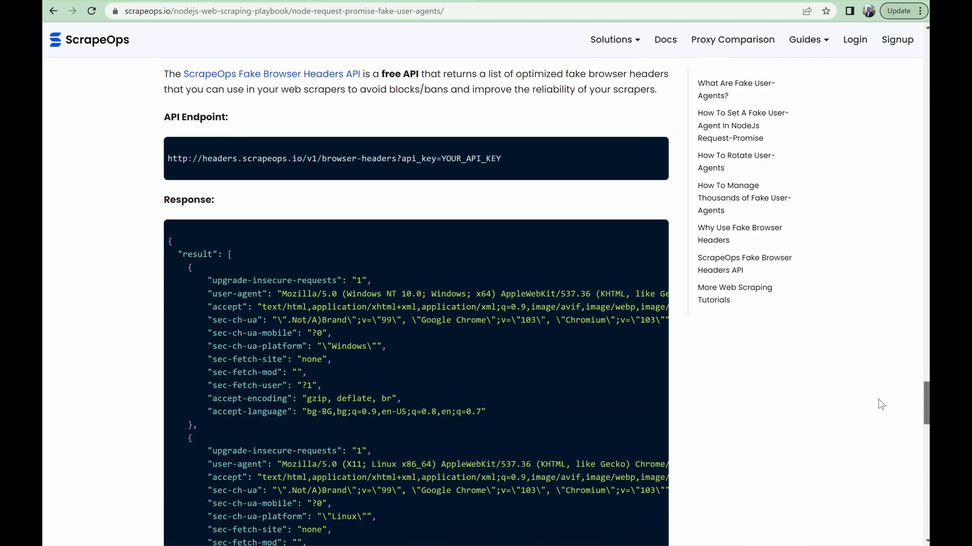
scroll("down", 3)
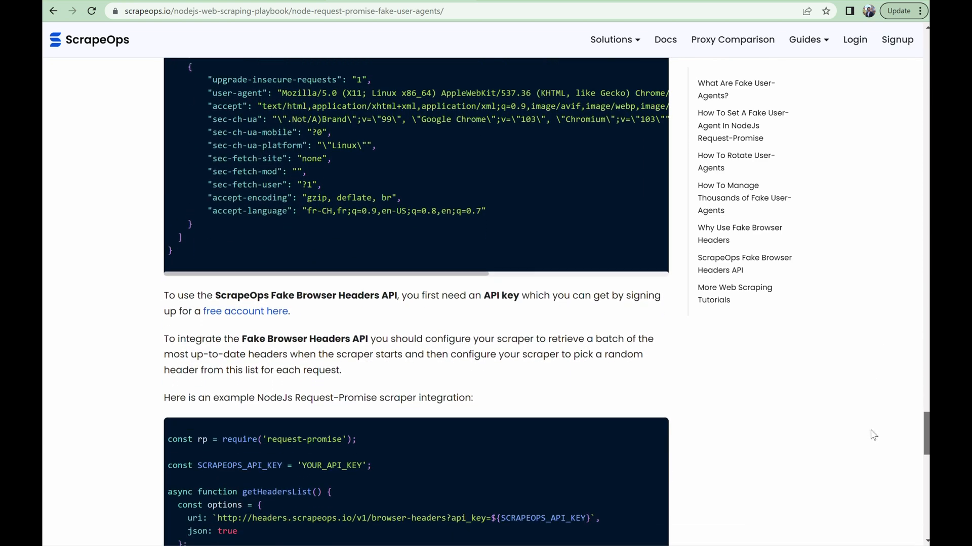
scroll("down", 3)
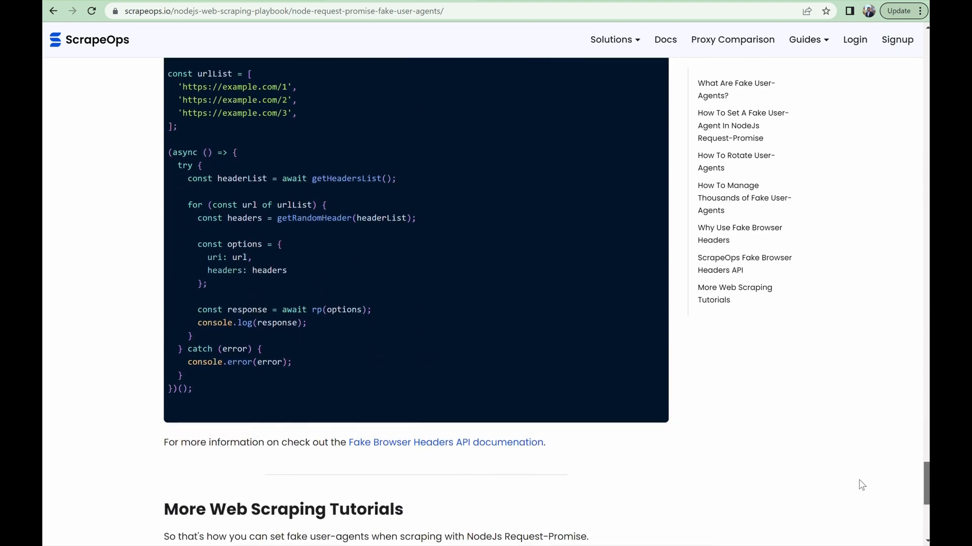
scroll("down", 3)
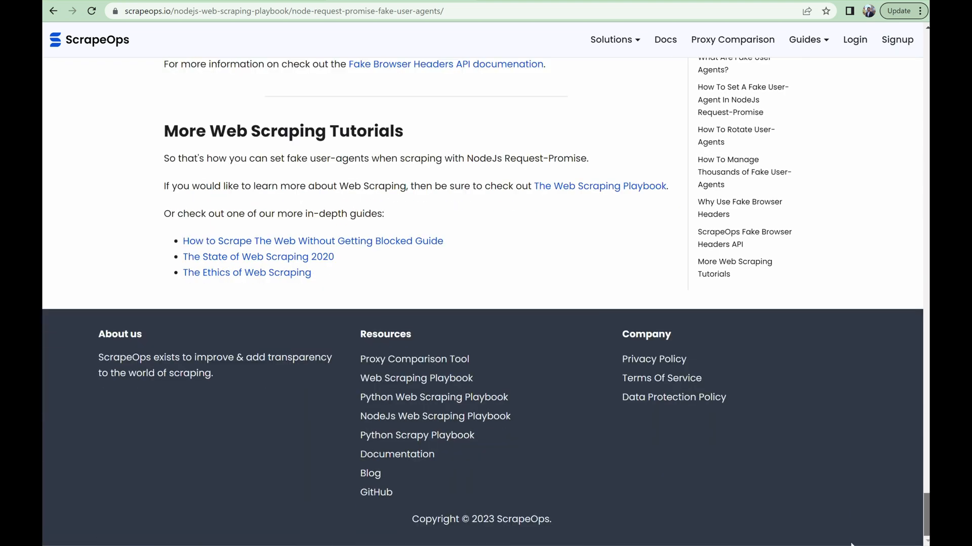
mouse_move(902, 413)
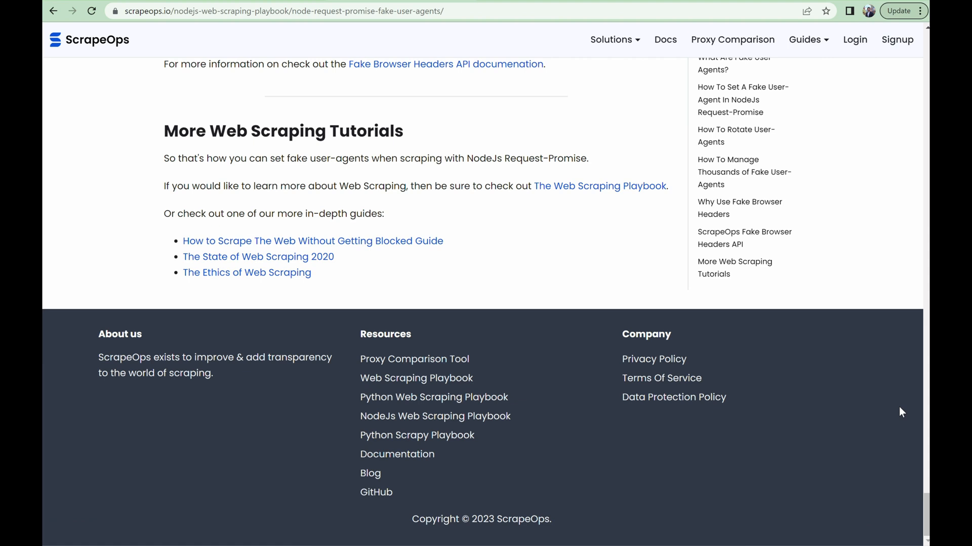